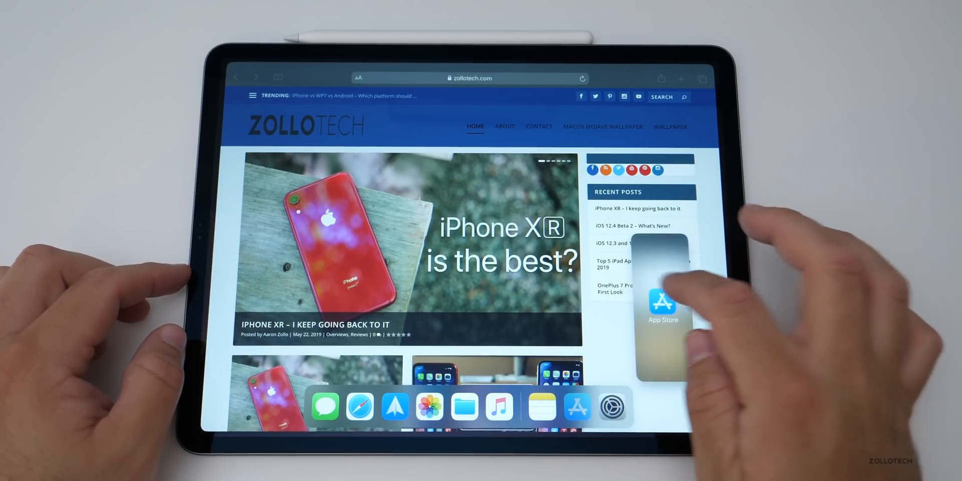
Step: Drop the 'iPhone XR – I keep going back to it' article link into the note
left_click(663, 302)
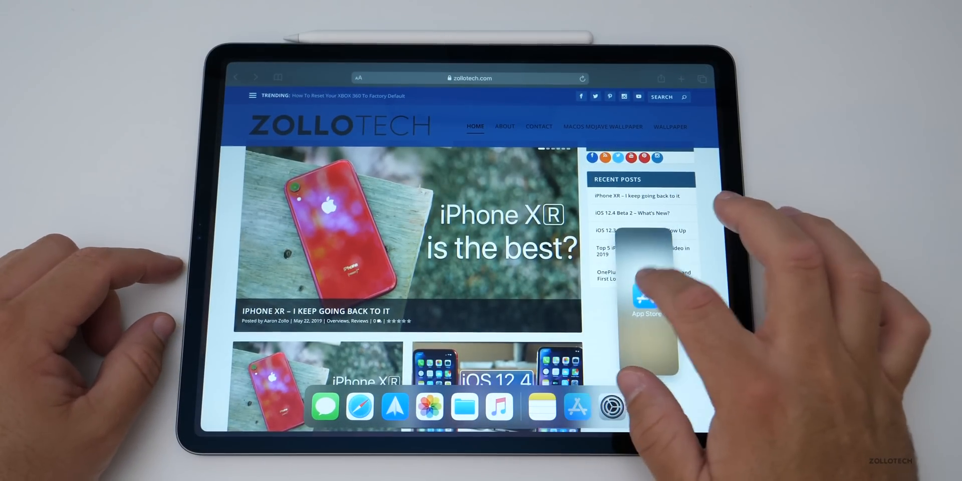
left_click(646, 297)
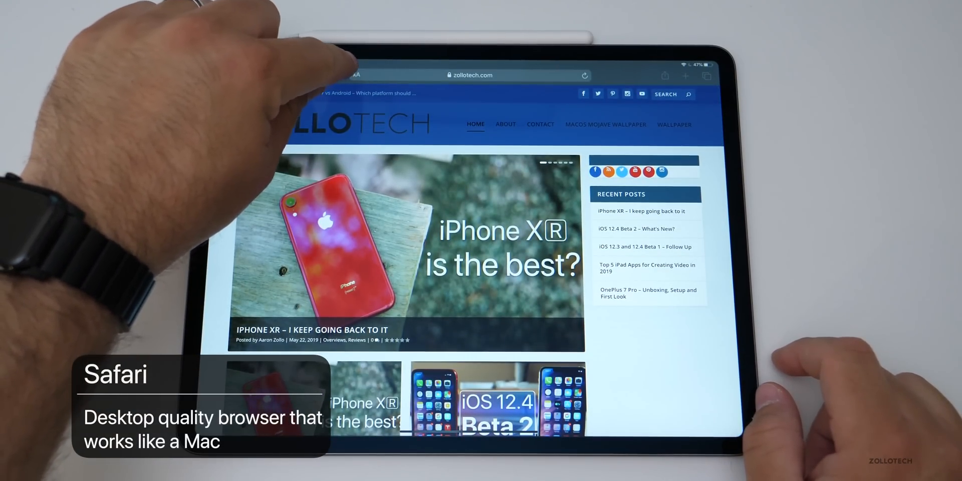
left_click(361, 75)
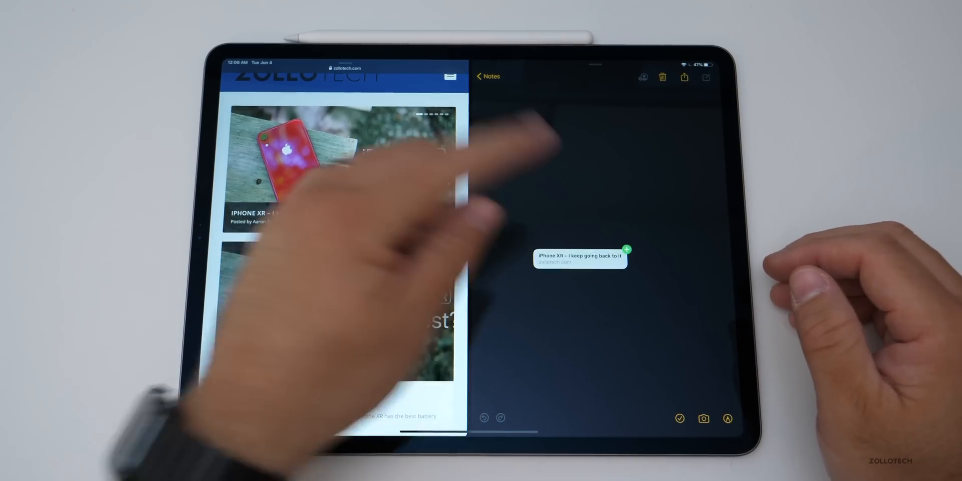
left_click_drag(580, 256, 546, 125)
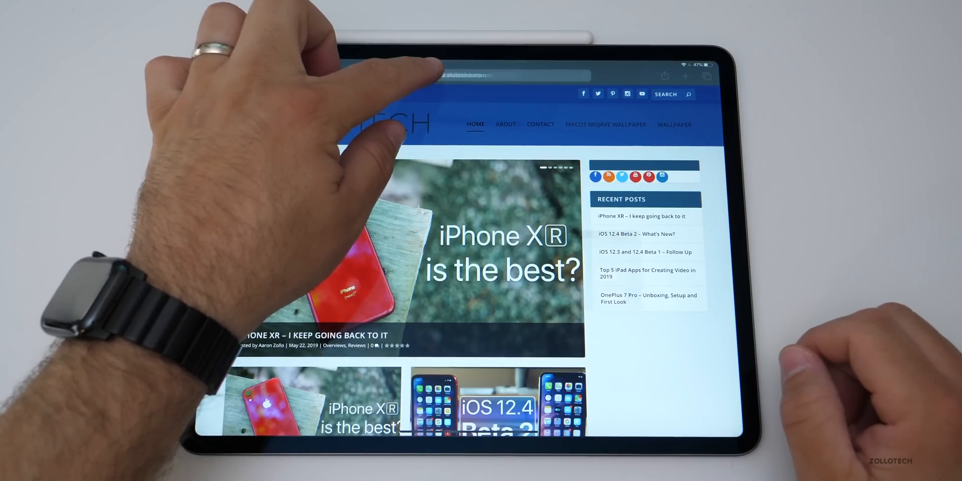
Step: Close Notes so Safari shows the zollotech homepage full screen
left_click(503, 74)
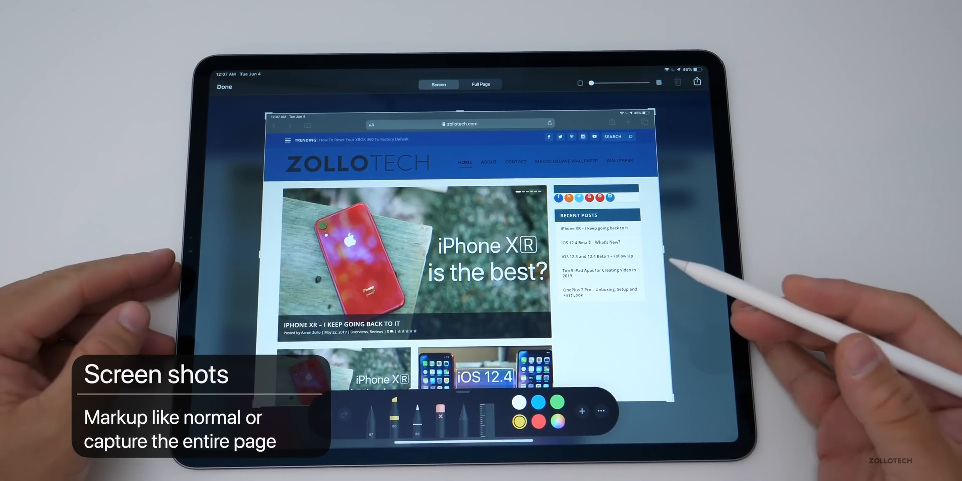
Step: Switch the zollotech screenshot to Full Page capture, then close the markup editor
left_click(481, 84)
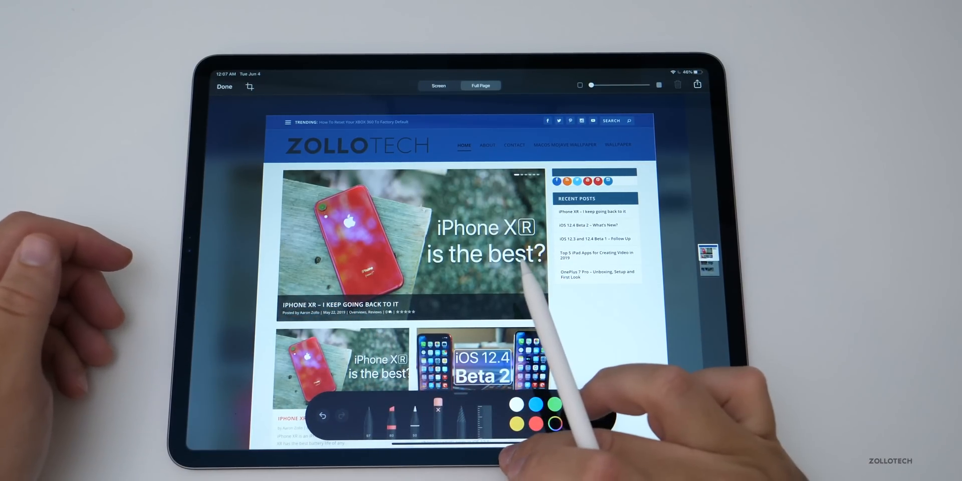
left_click(224, 86)
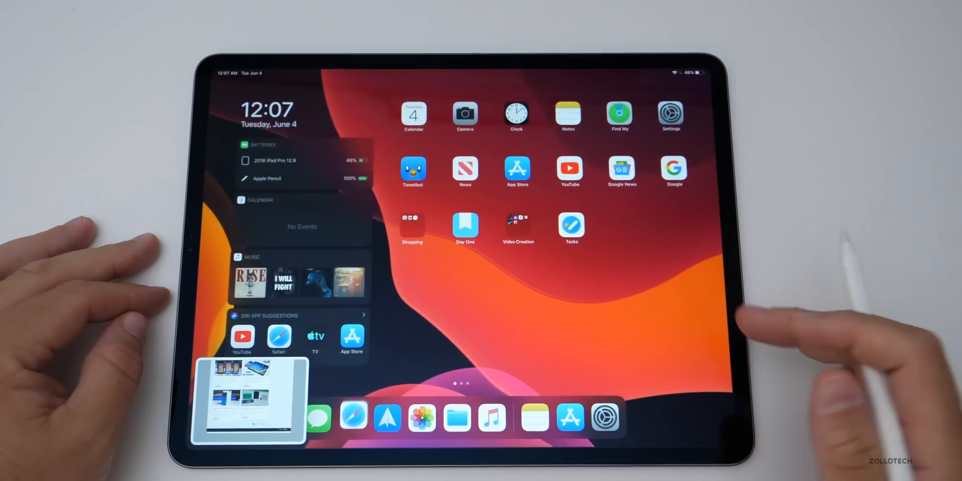
Step: Dismiss the screenshot preview, leaving only the iPad home screen
left_click(670, 114)
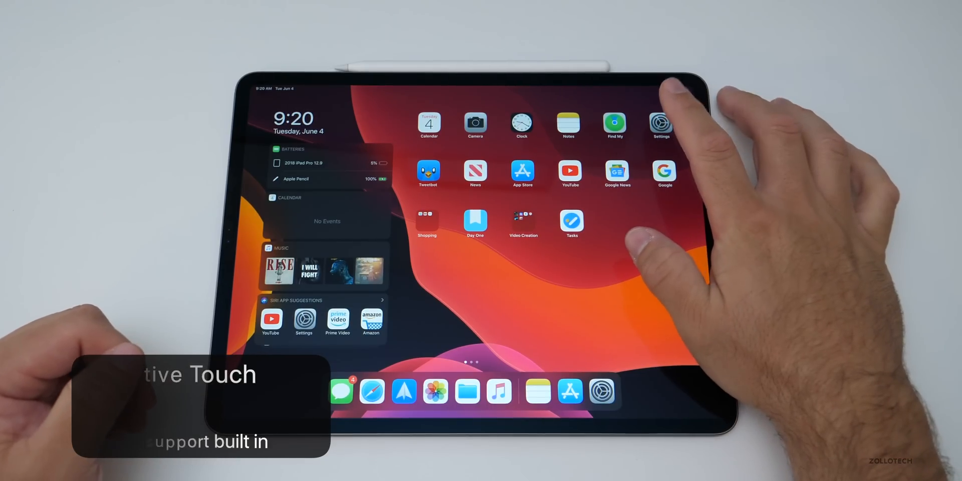
Step: Turn on AssistiveTouch under Settings > Accessibility > Touch and view Pointing Devices
left_click(660, 123)
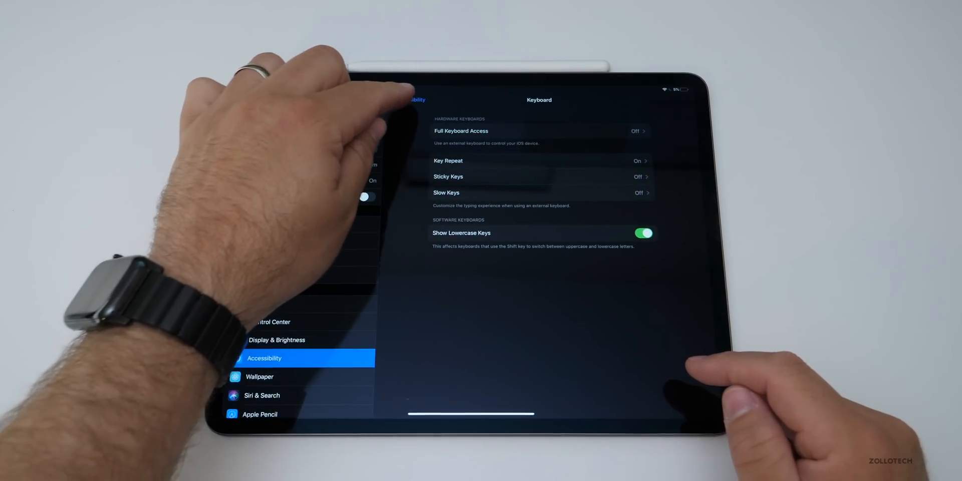
left_click(412, 100)
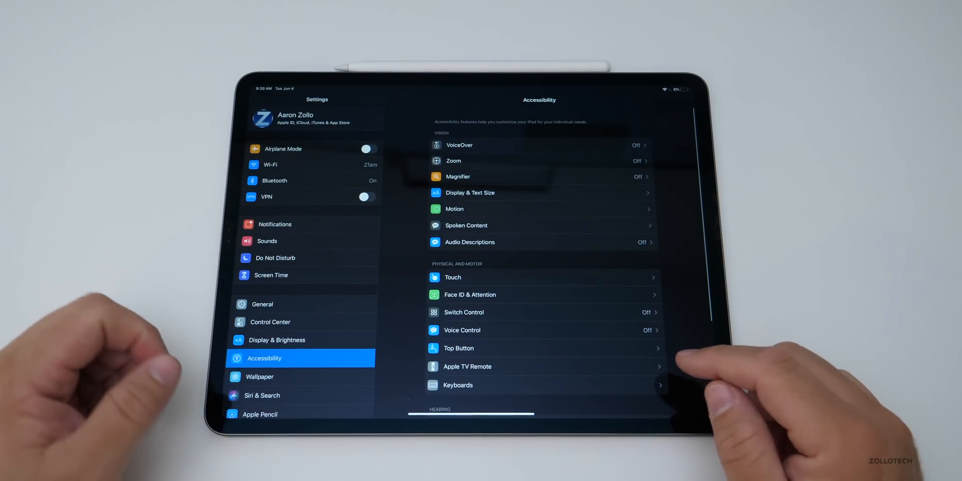
left_click(453, 277)
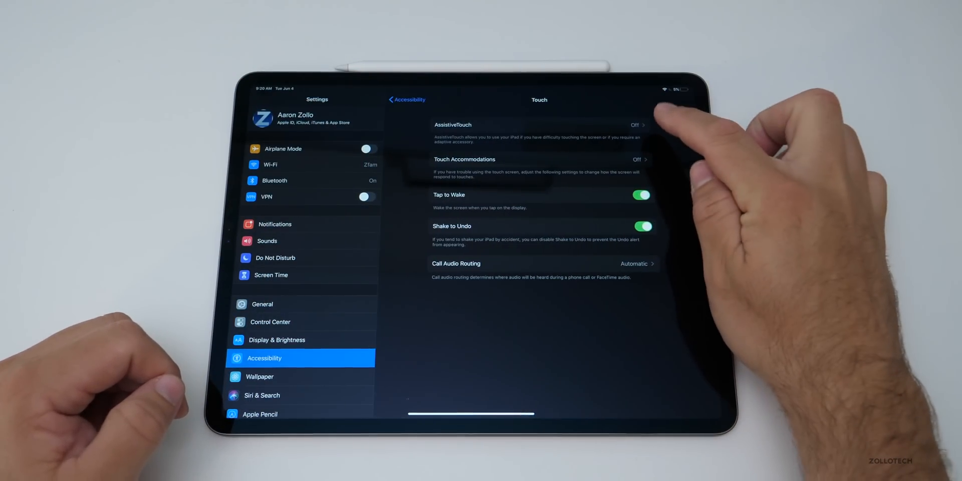
left_click(554, 125)
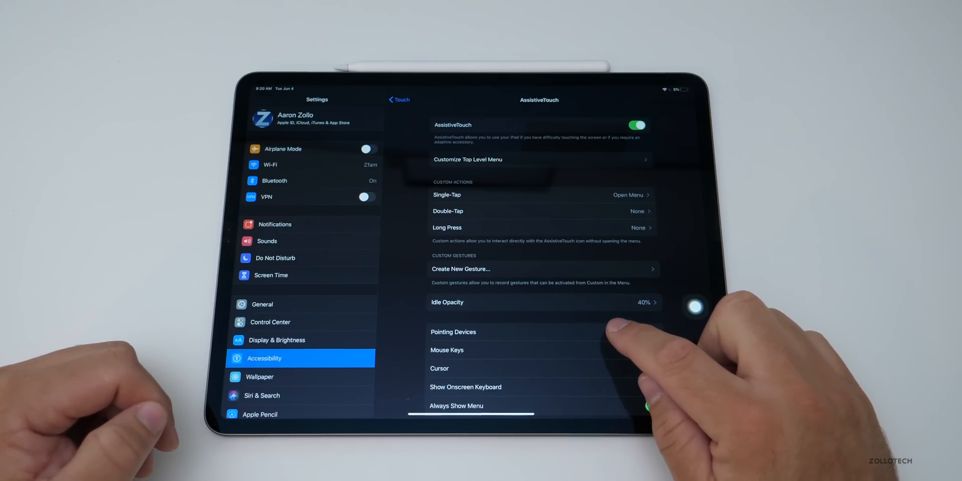
left_click(453, 331)
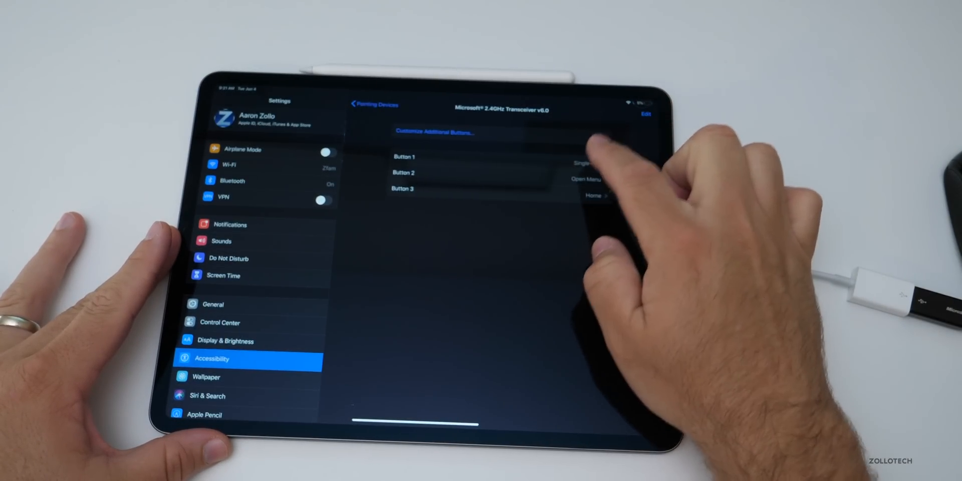
Step: Check the Microsoft 2.4GHz Transceiver's Button 1 action, then return to AssistiveTouch
left_click(402, 157)
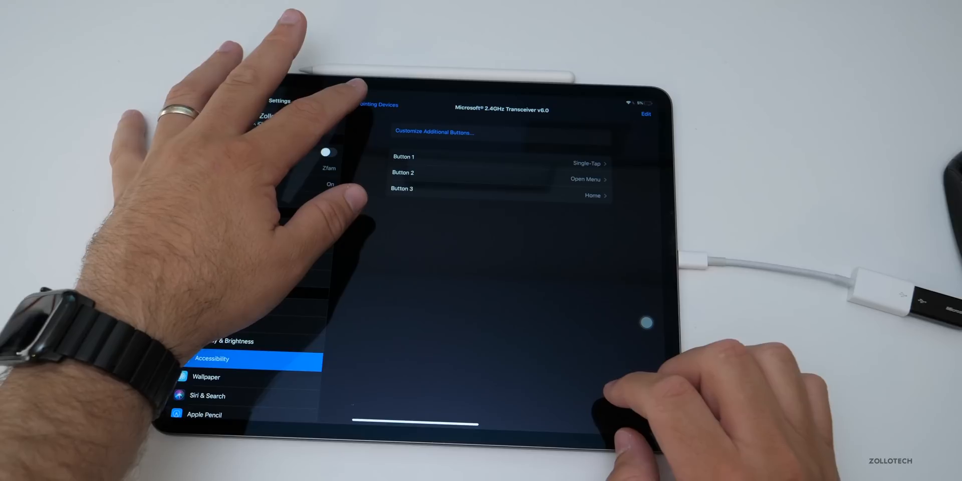
left_click(373, 107)
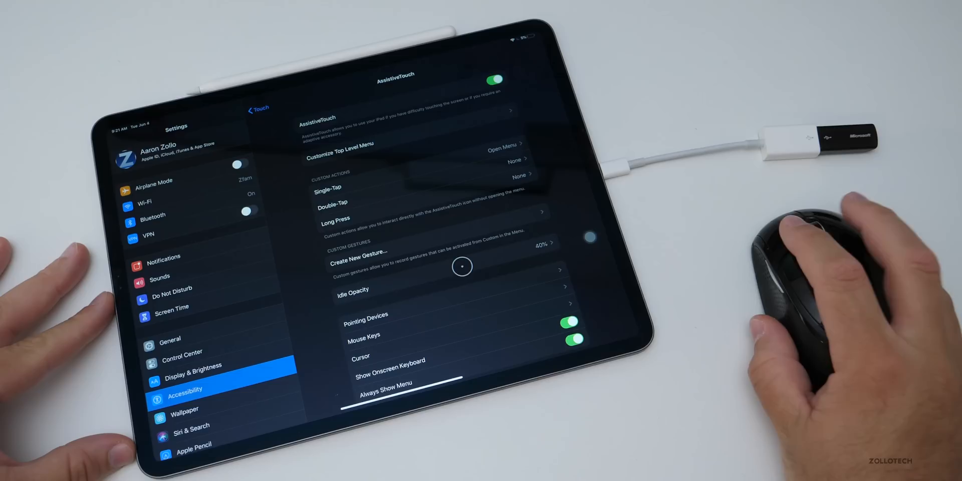
Step: Leave the AssistiveTouch settings and open the App Store's Today page
left_click(462, 266)
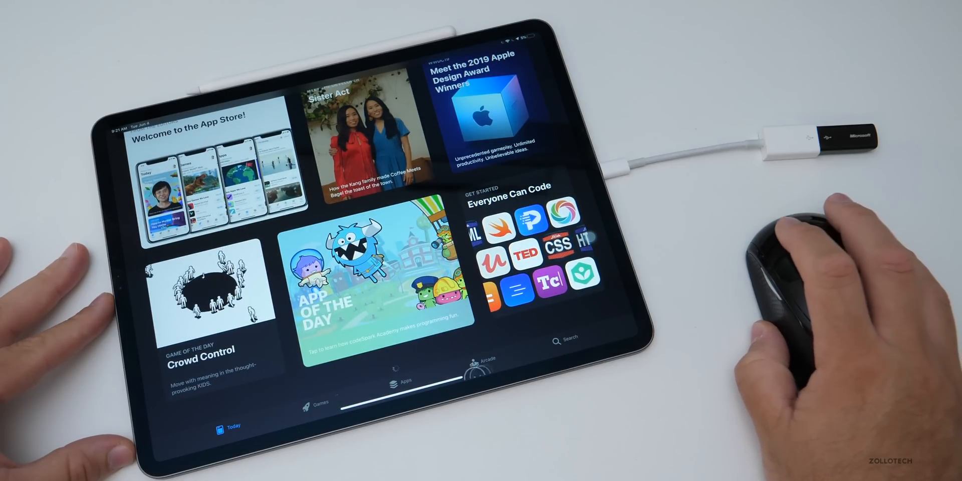
Step: View the App Store's Apps tab featuring Apps We Love Right Now
left_click(398, 381)
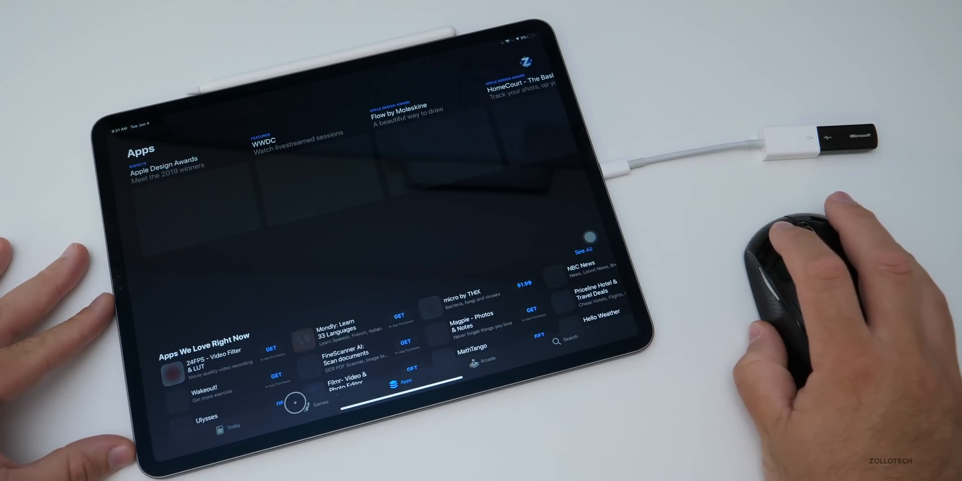
left_click(302, 409)
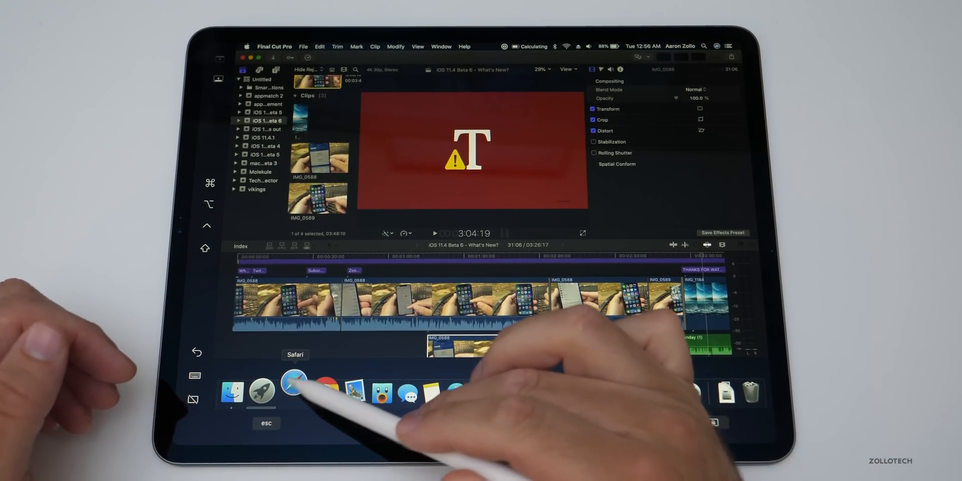
Step: Launch Safari on the Sidecar display and load apple.com
left_click(292, 390)
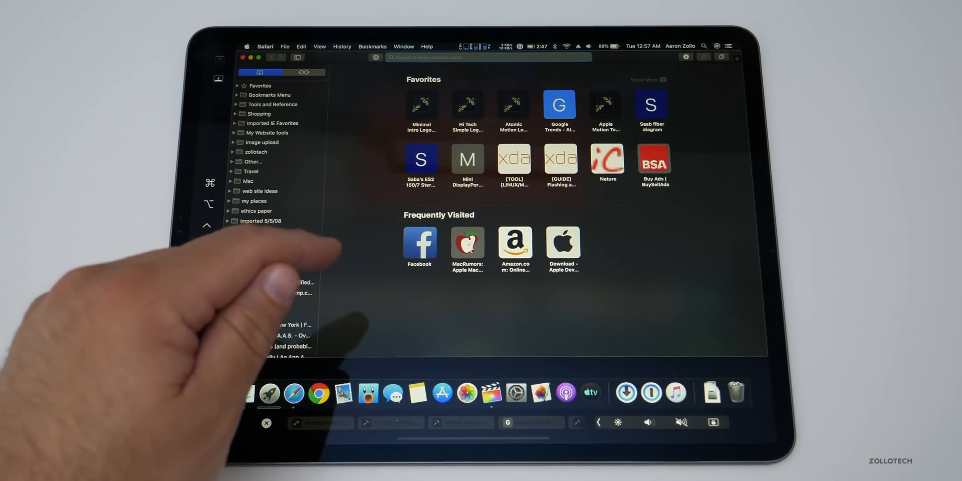
type("apple.com")
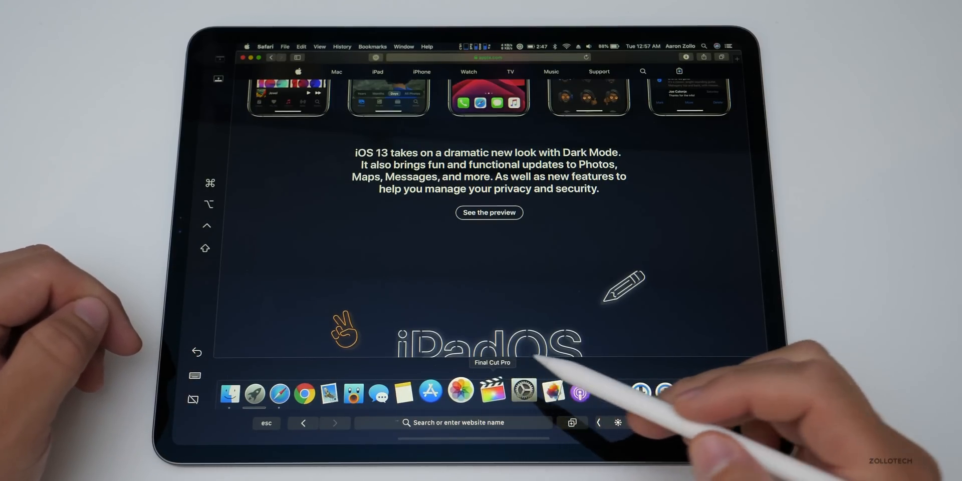
Step: Bring up Final Cut Pro, then the Music library, from the Sidecar Dock
left_click(496, 390)
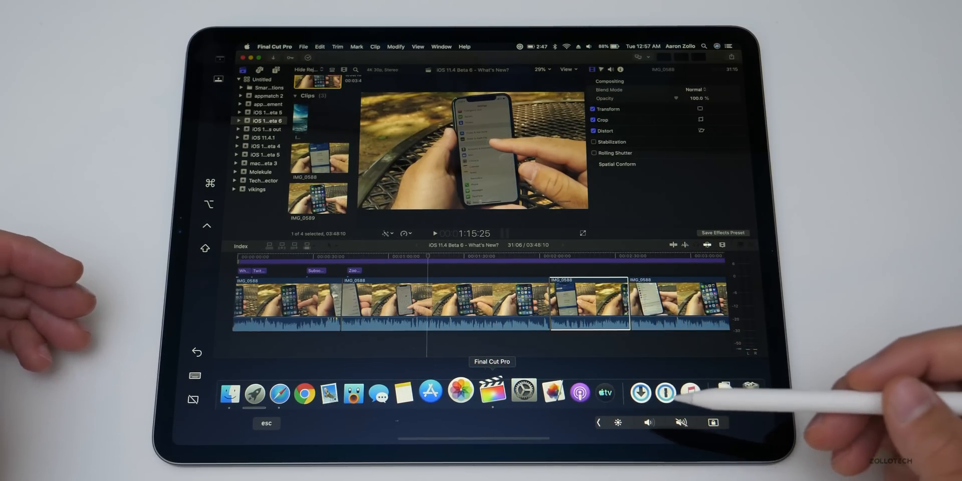
left_click(690, 400)
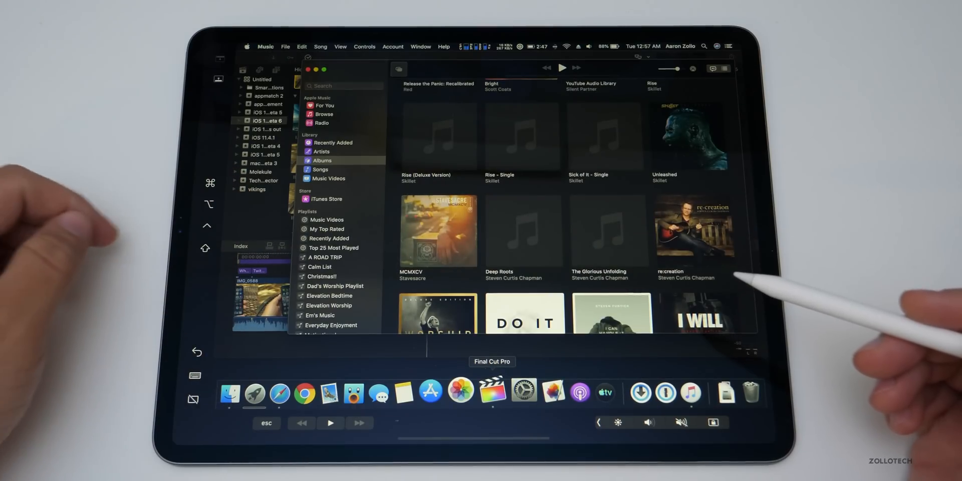
left_click(492, 391)
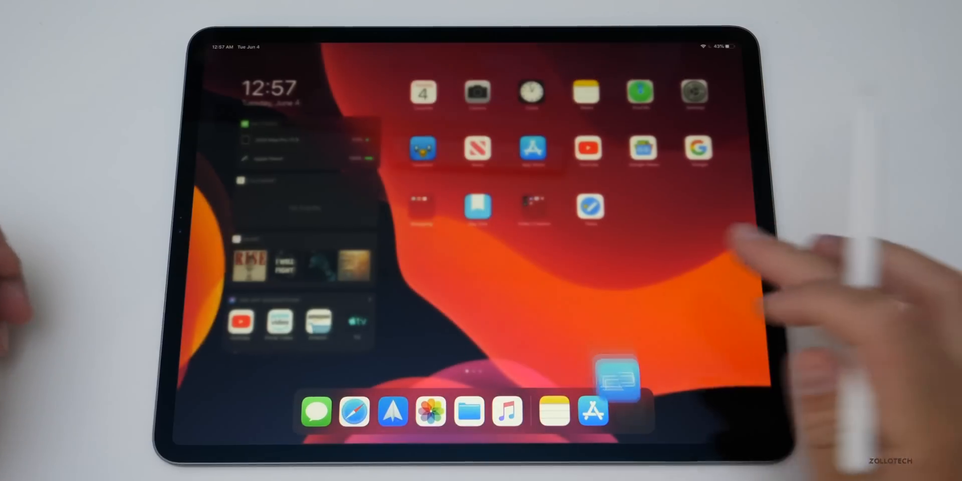
left_click(613, 378)
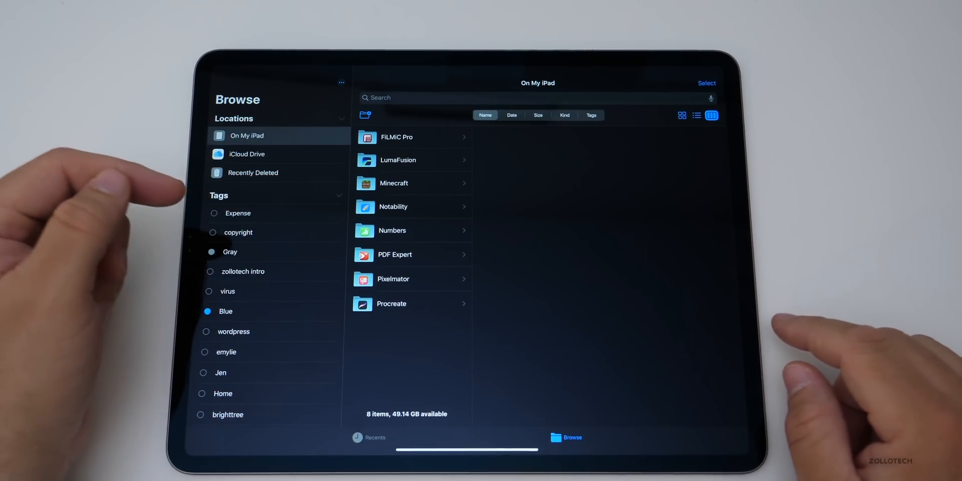
Step: Show iCloud Drive's contents in Files with the LUMIX card listed
left_click(247, 154)
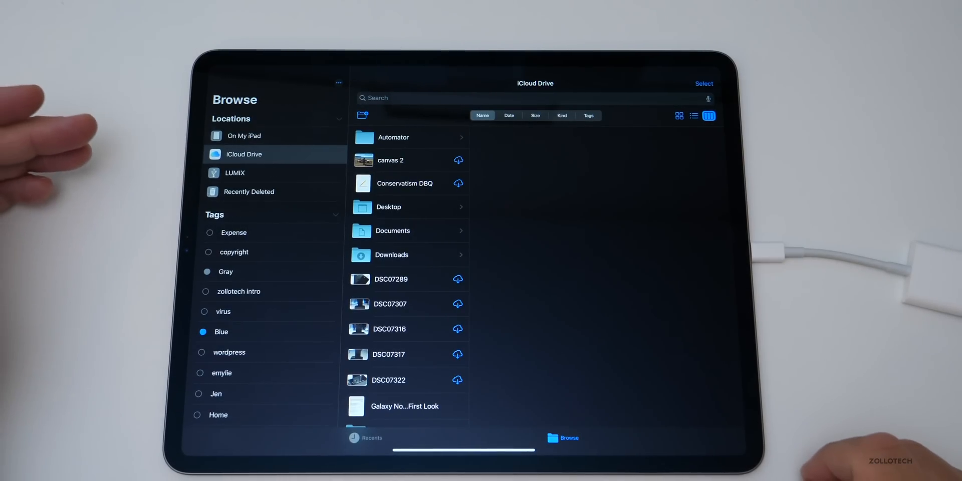
Step: Browse LUMIX > DCIM > 102_PANA to view P1020558.JPG, then return to On My iPad
left_click(234, 173)
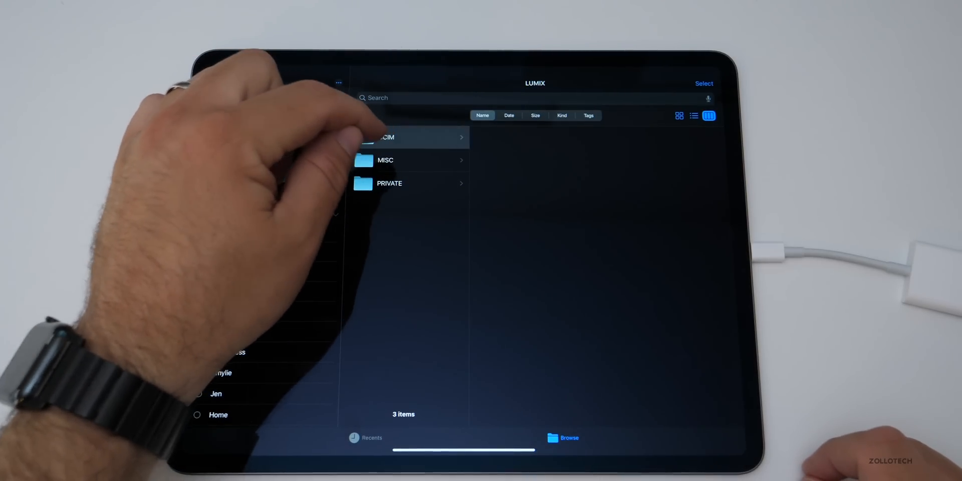
left_click(395, 138)
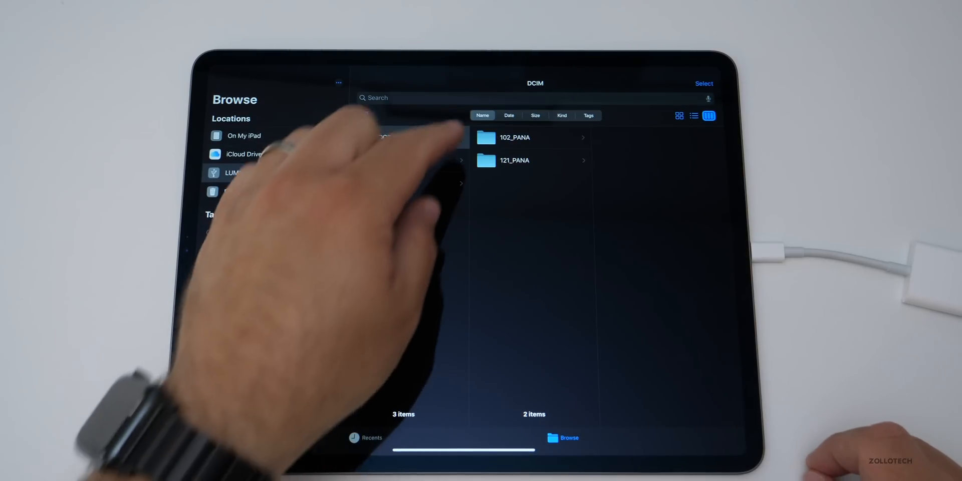
left_click(529, 137)
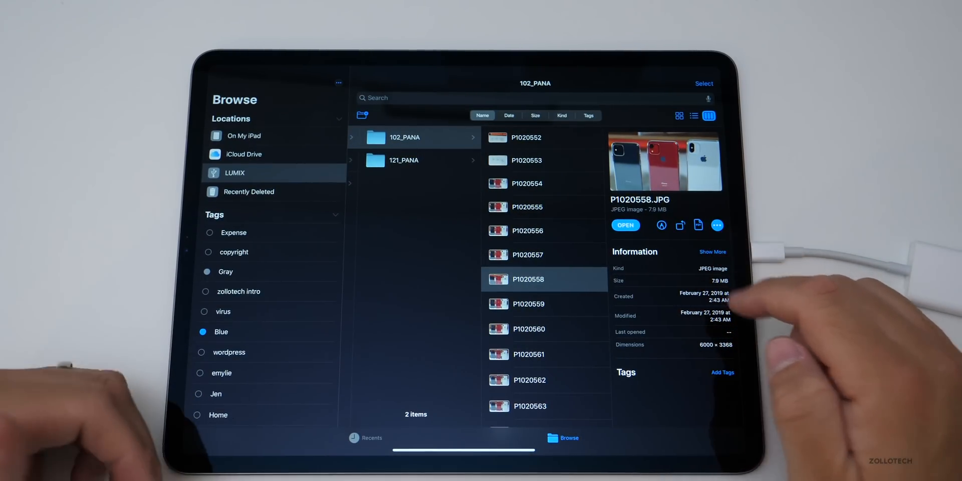
mouse_move(743, 243)
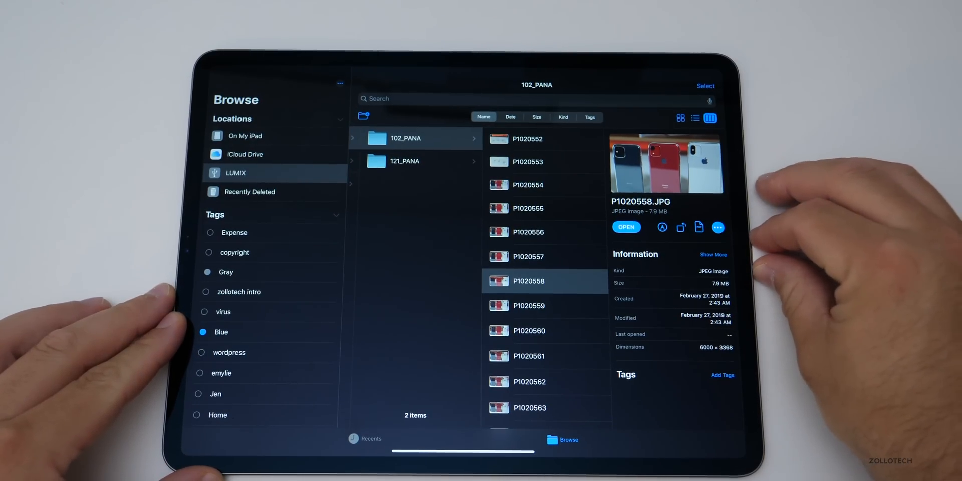
left_click(244, 136)
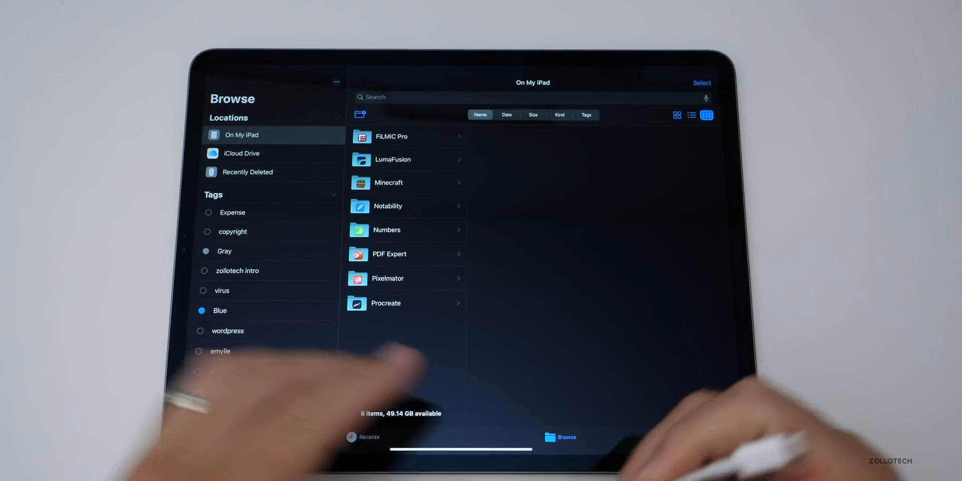
scroll("down", 3)
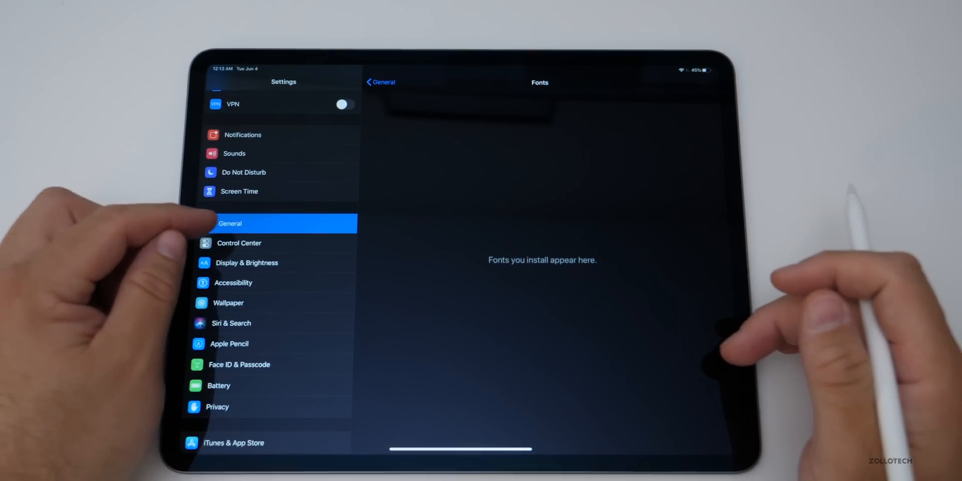
Step: Visit Control Center, then Language & Region showing English and United States
left_click(254, 243)
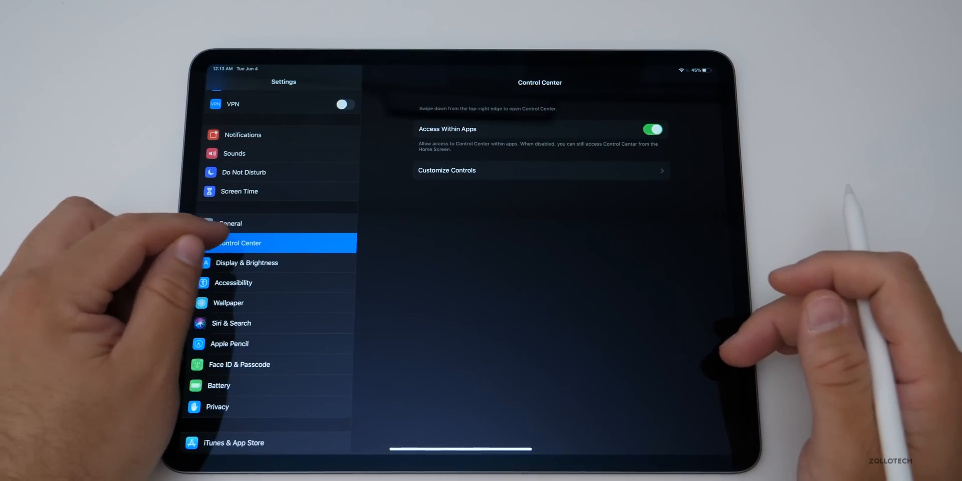
left_click(230, 223)
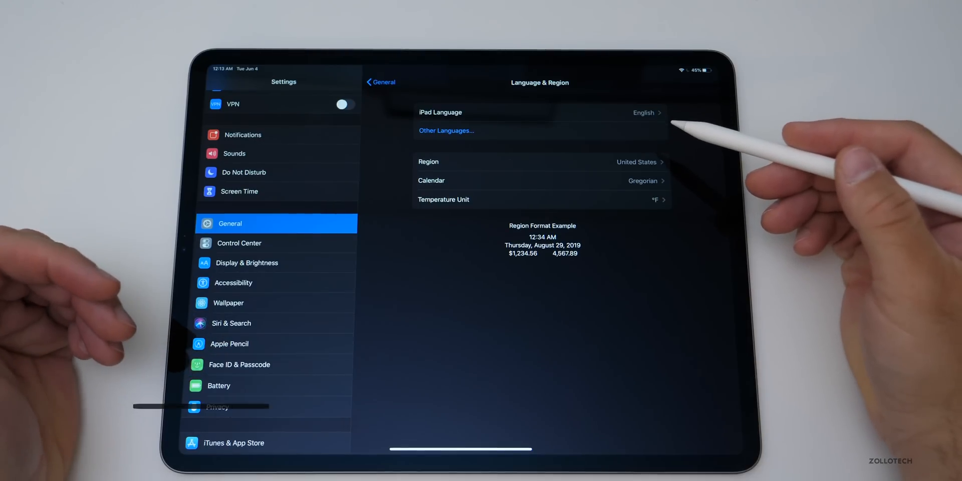
scroll("down", 3)
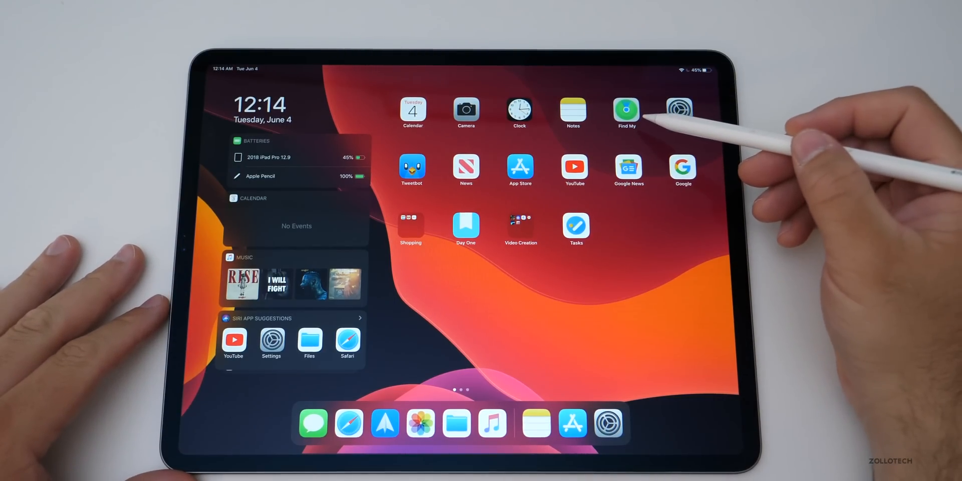
scroll("left", 3)
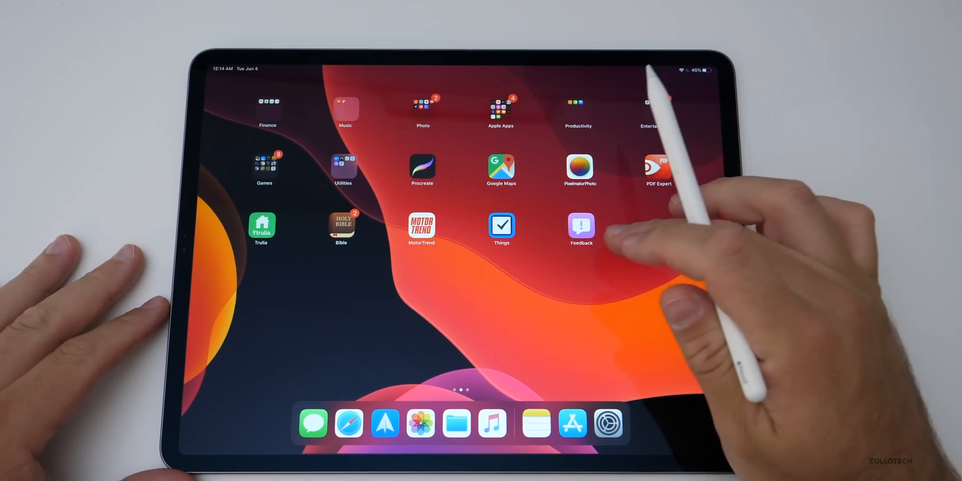
scroll("right", 3)
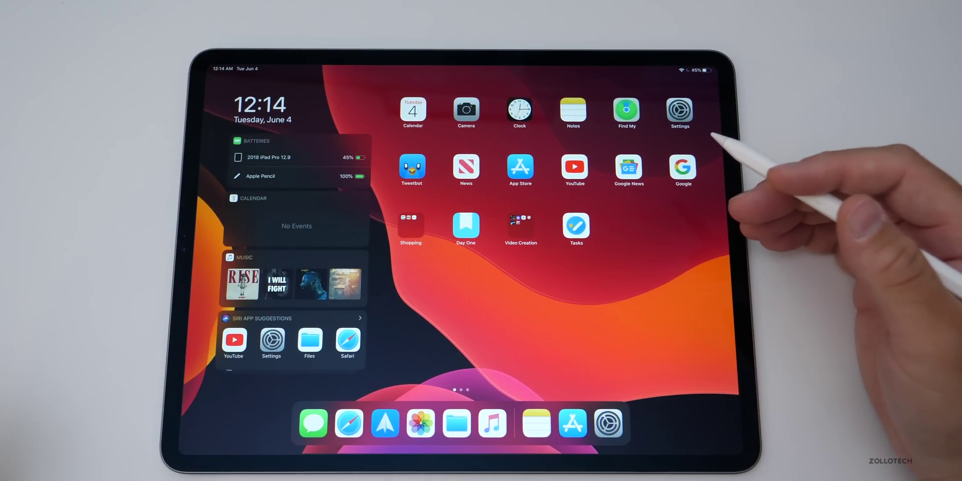
mouse_move(751, 178)
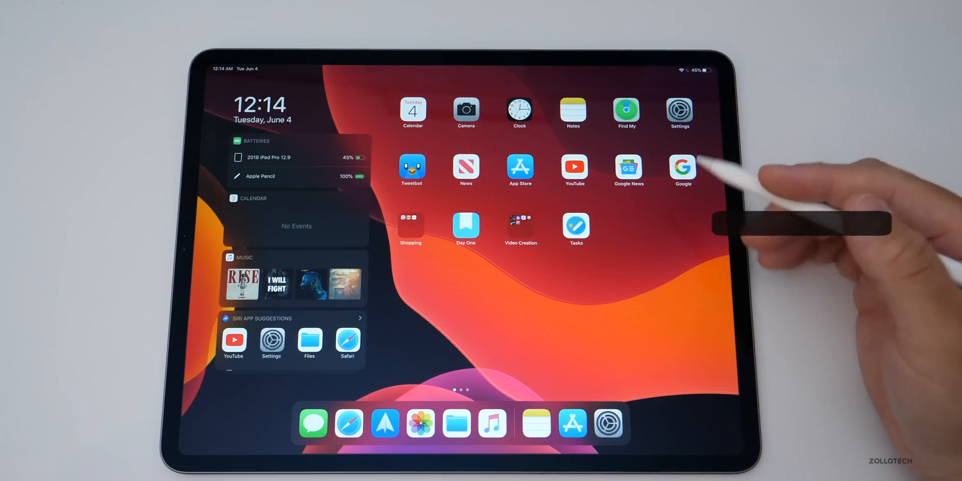